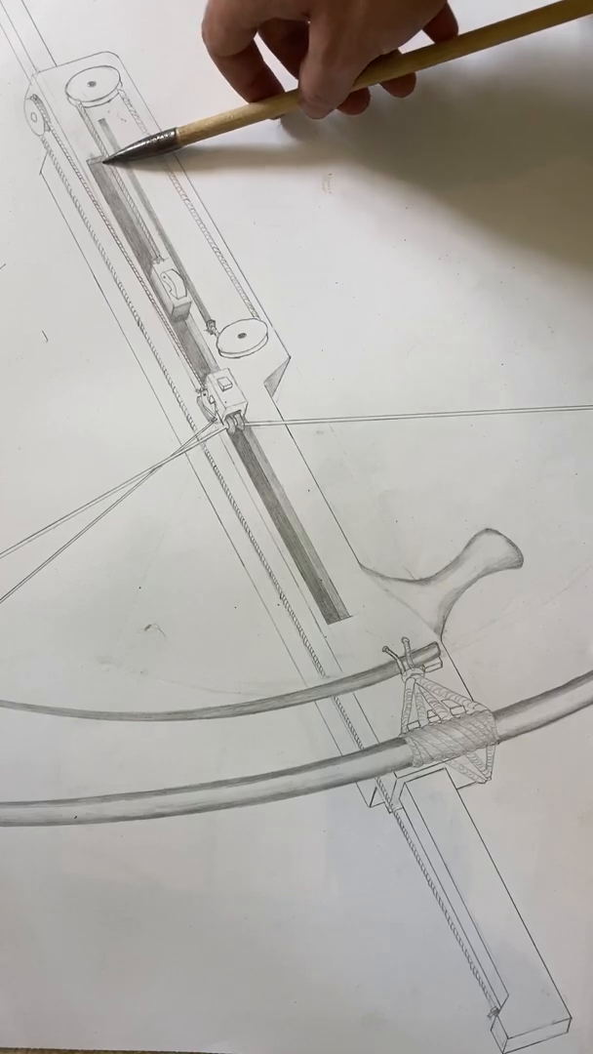
pyautogui.moveTo(195, 127)
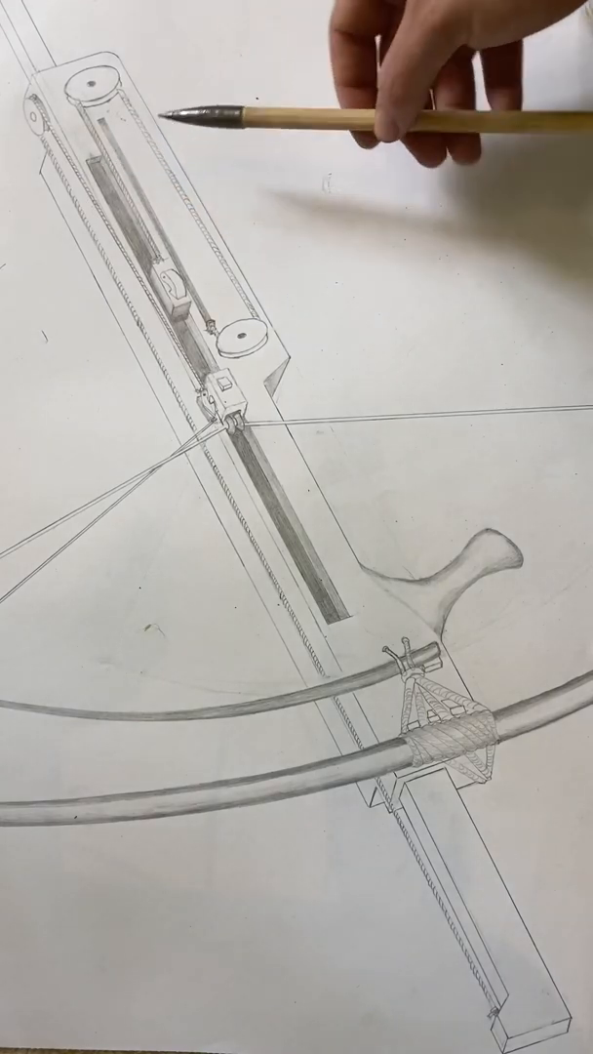